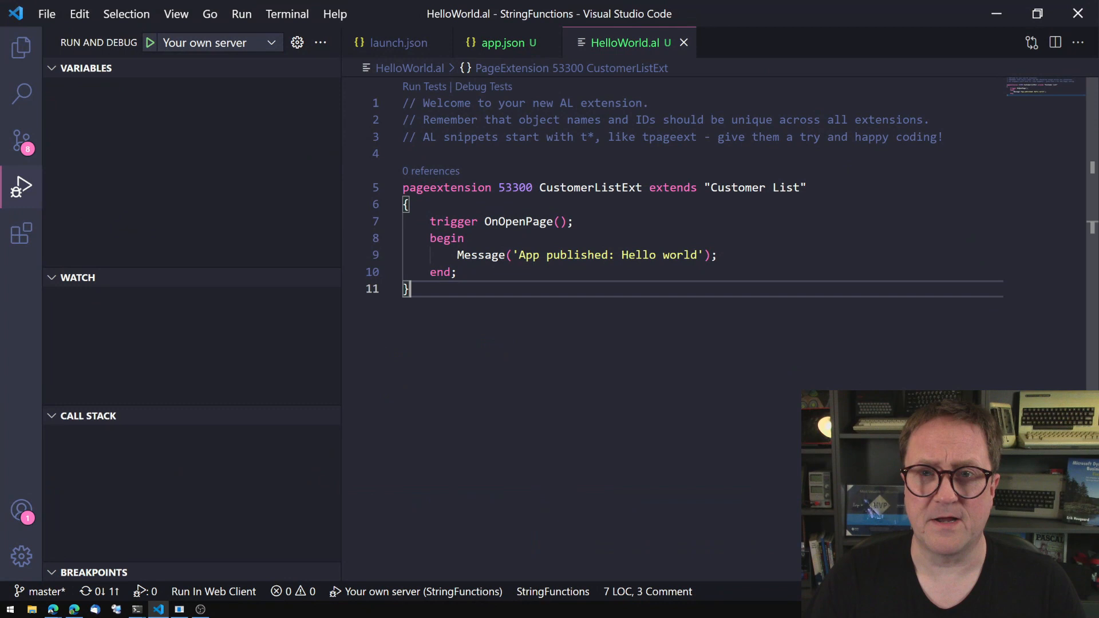
Step: Declare s and s2 as Text, assign 'Erik Hougaard YouTube Videos' to s, and message 'Result %1' with s2
key(Ctrl+Shift+P)
text(var)
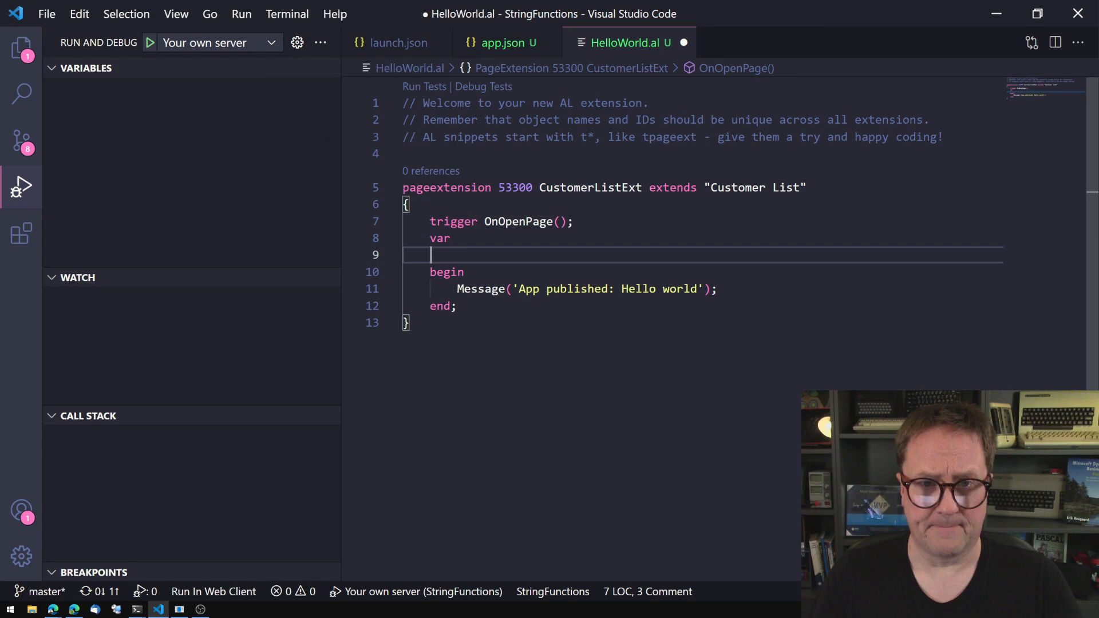
text(s : Text;)
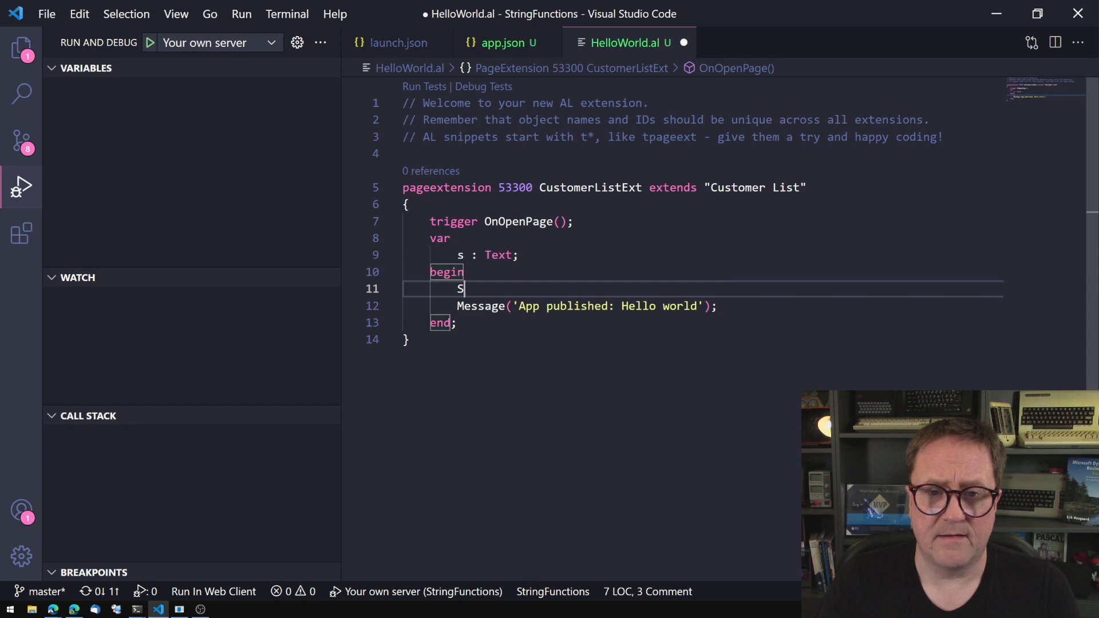
text(:= 'Erik')
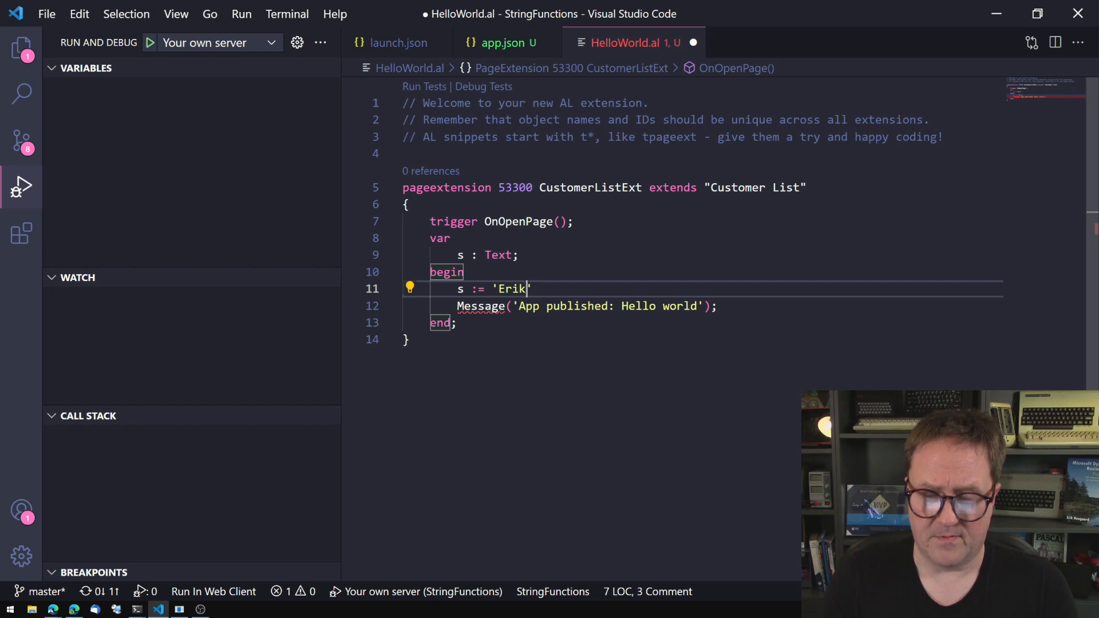
text(Hougaard YouTube Videos)
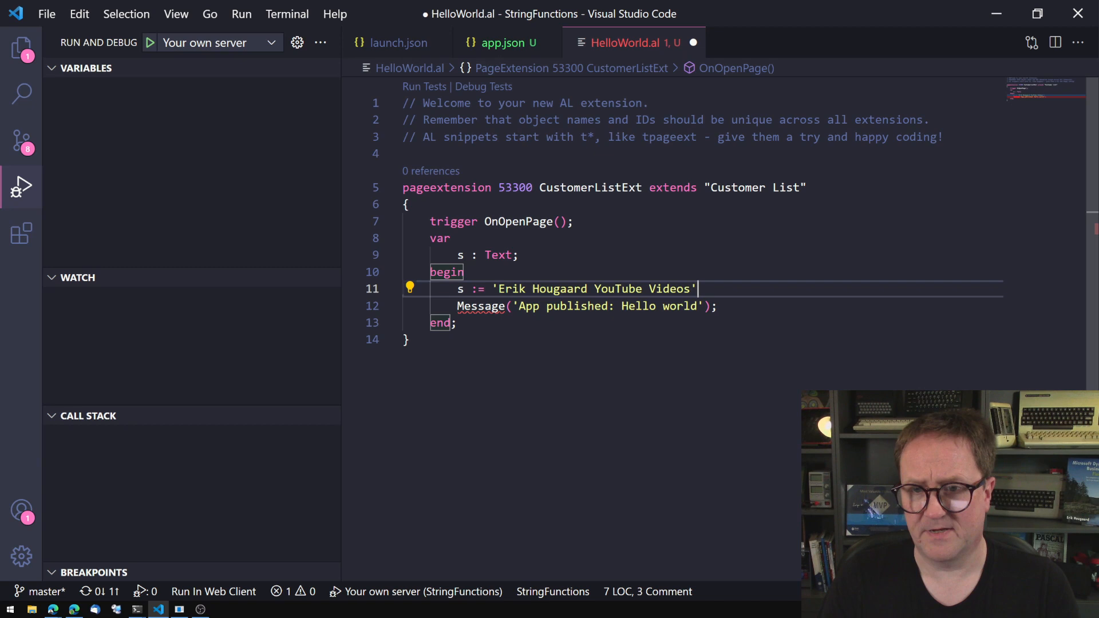
text(s2 : Text;)
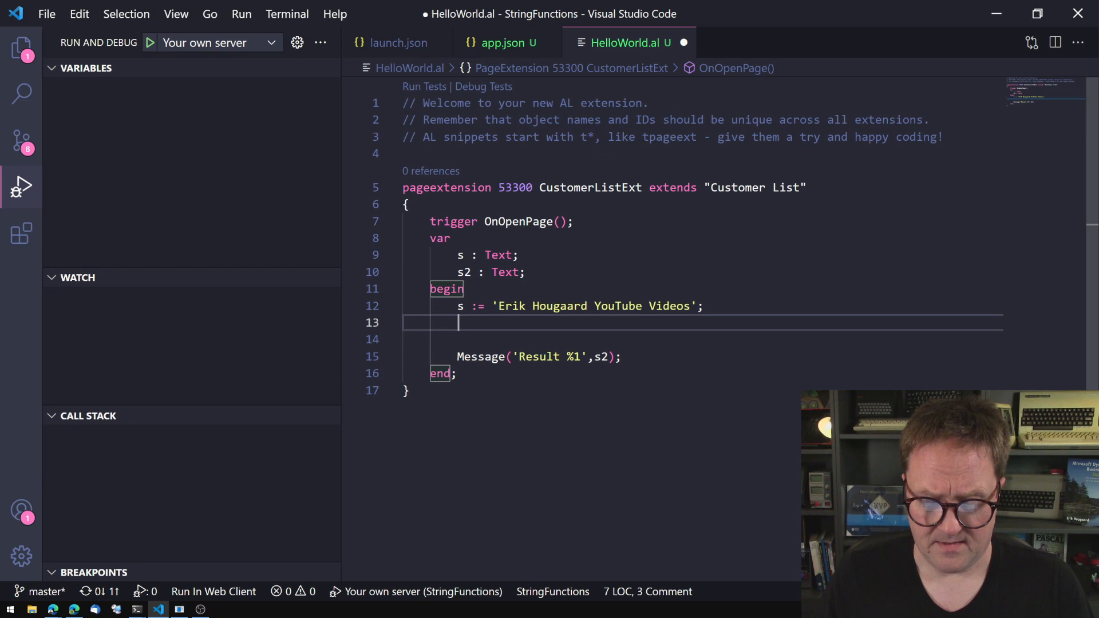
Step: Assign s2 := copystr(s, 6, 8) to extract 8 characters from position 6
text(s2 := copystr(s,)
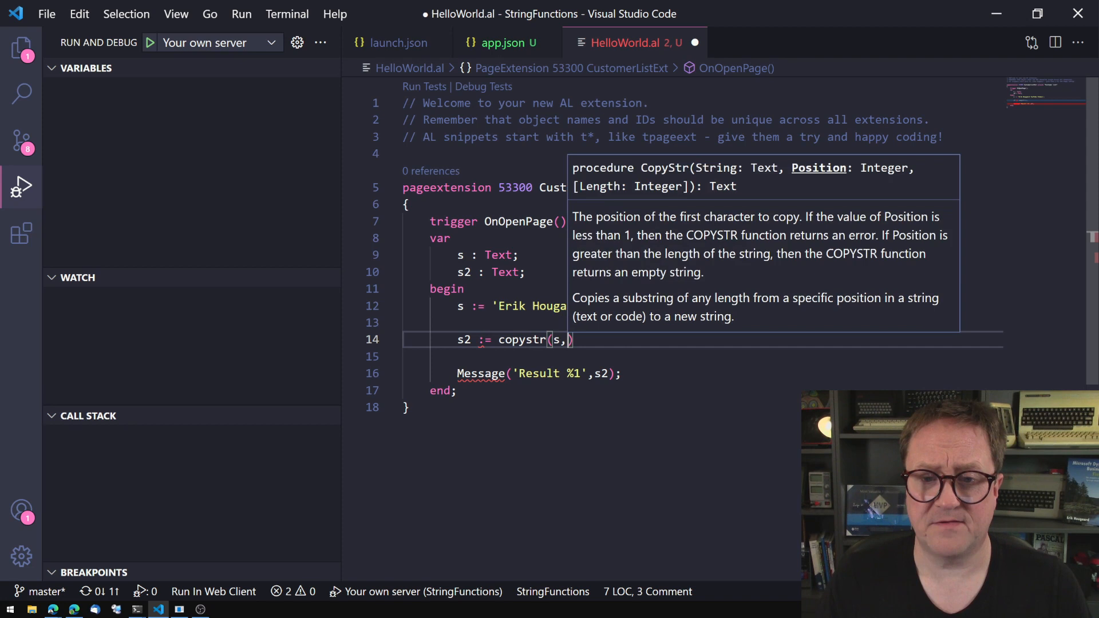
text(6)
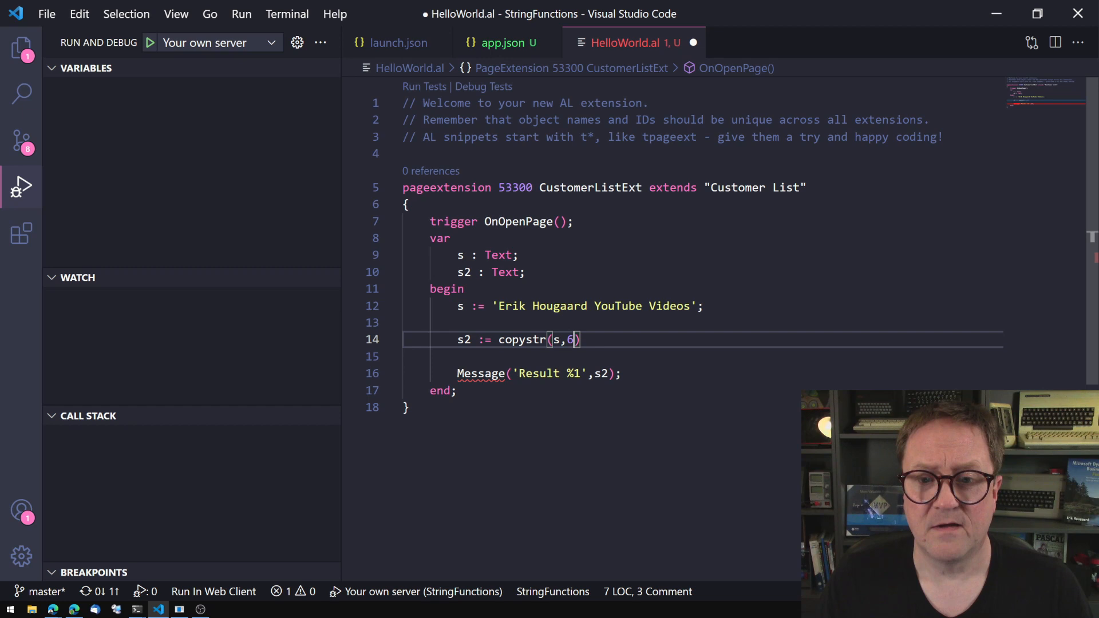
text(,8)
click(703, 357)
text(s)
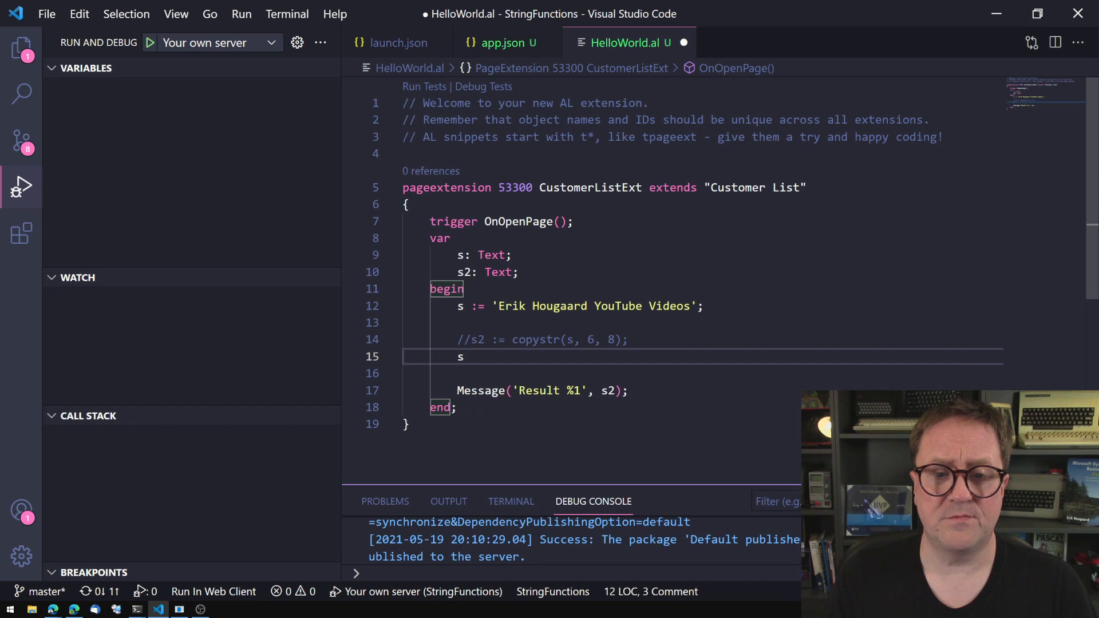
Step: Assign s2 := s.Substring(6, 8) as the Substring equivalent of the CopyStr line
text(:= s.Substring())
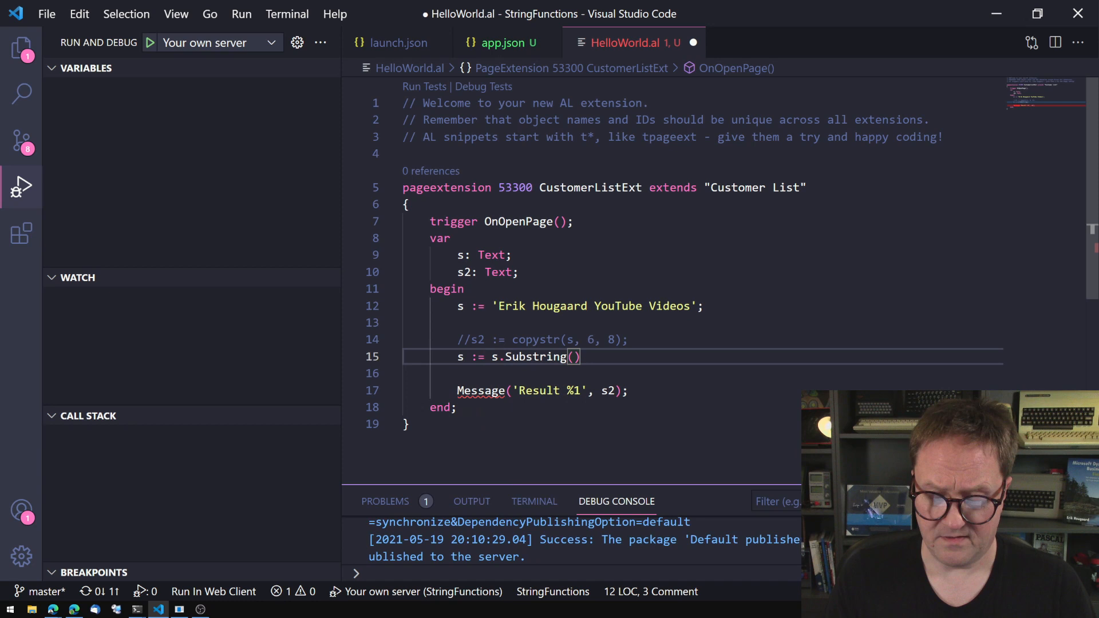
text(6,8);)
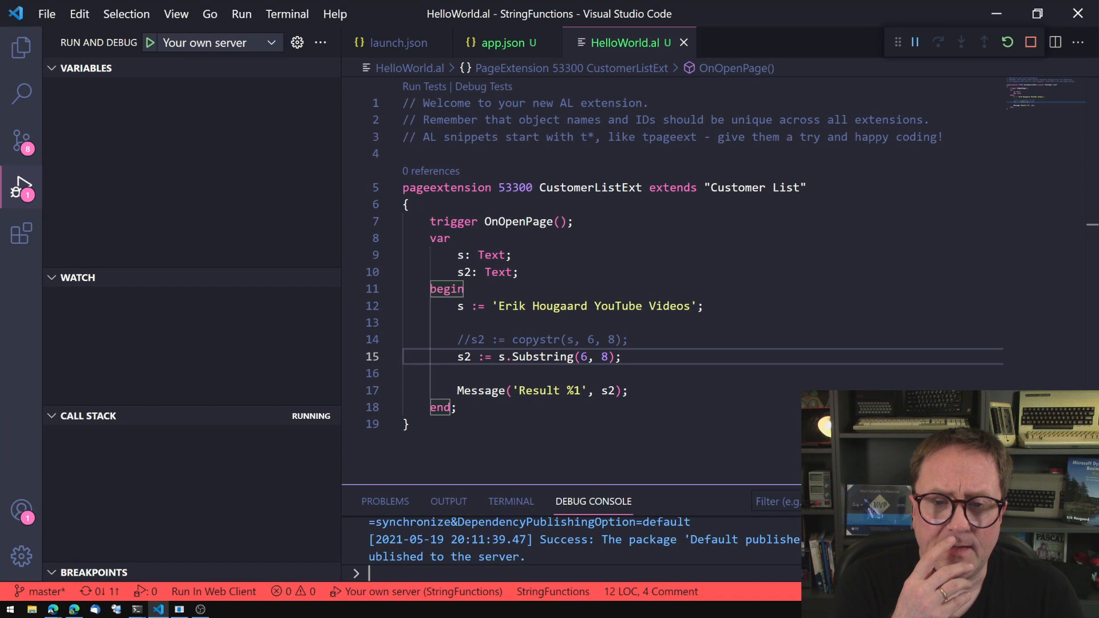
mouse_move(463, 357)
text(s2 :=)
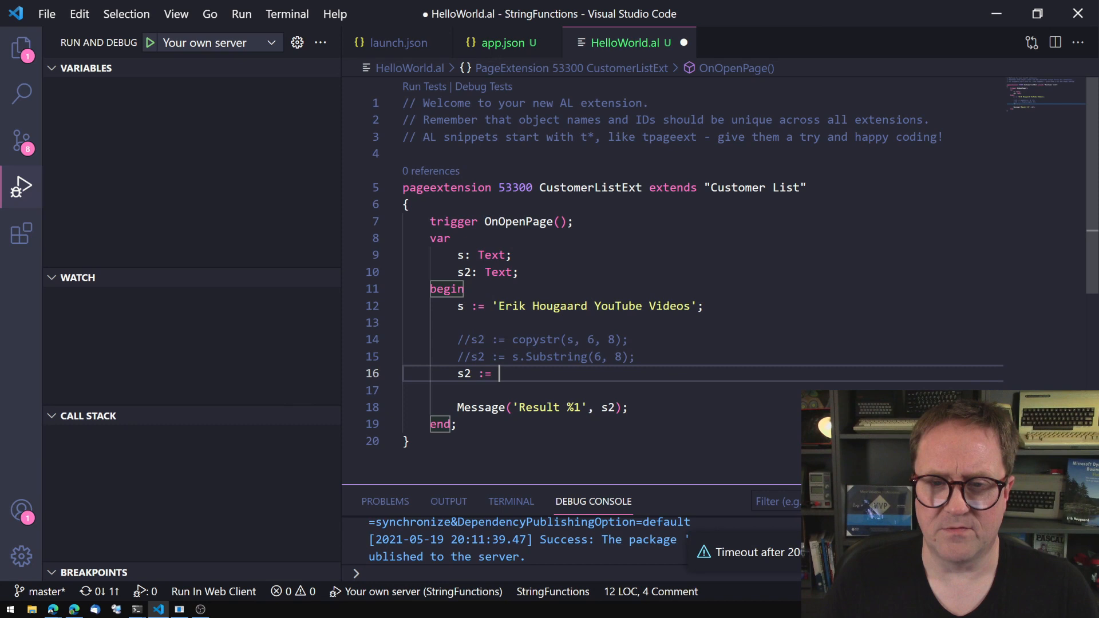
text(s.Substring(5,8);)
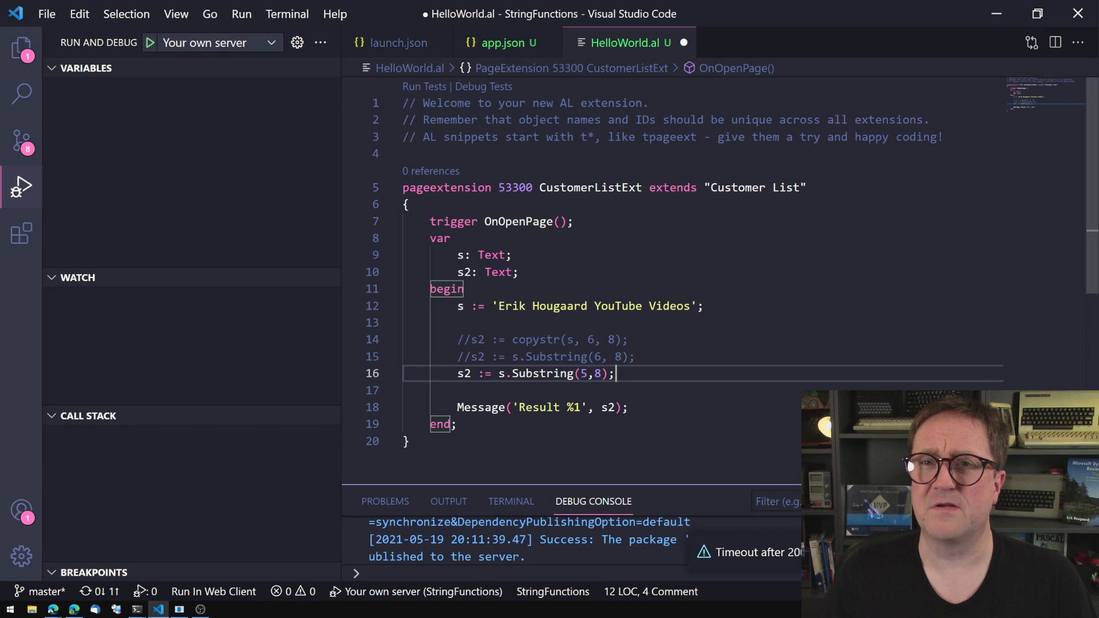
scroll(down, 3)
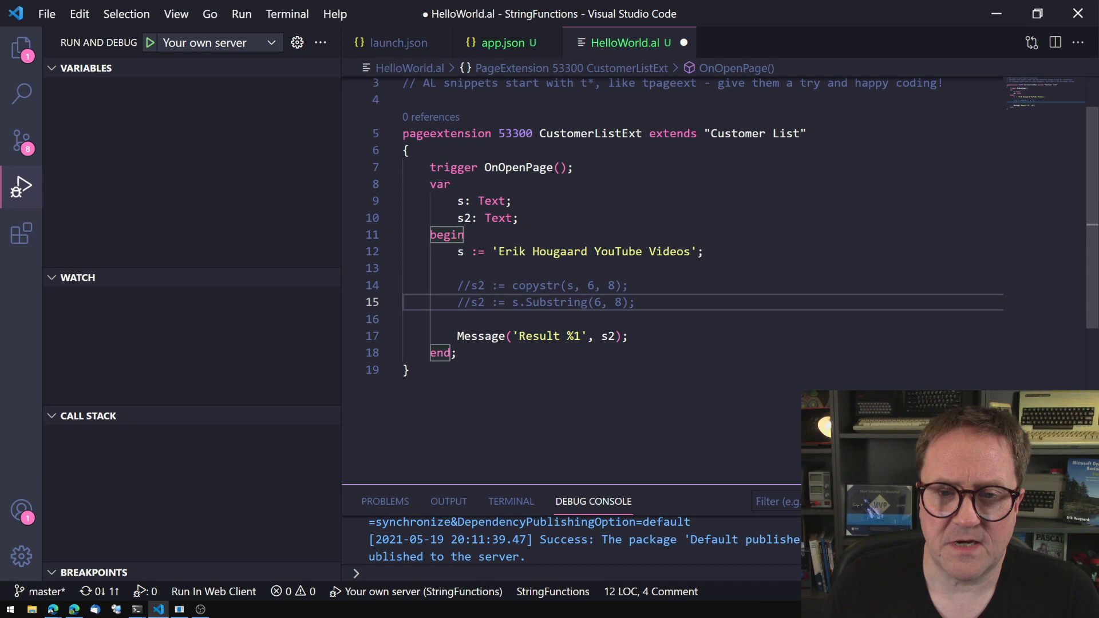
Step: Start a new line s2 := s. and pick the Split method from IntelliSense
text(s)
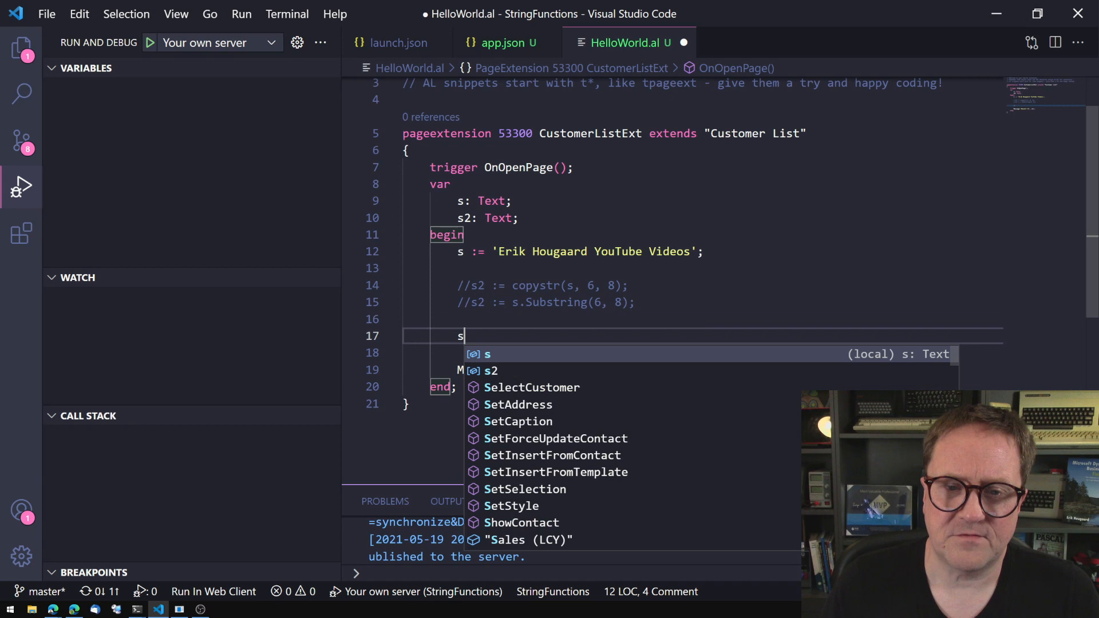
text(2 := s.)
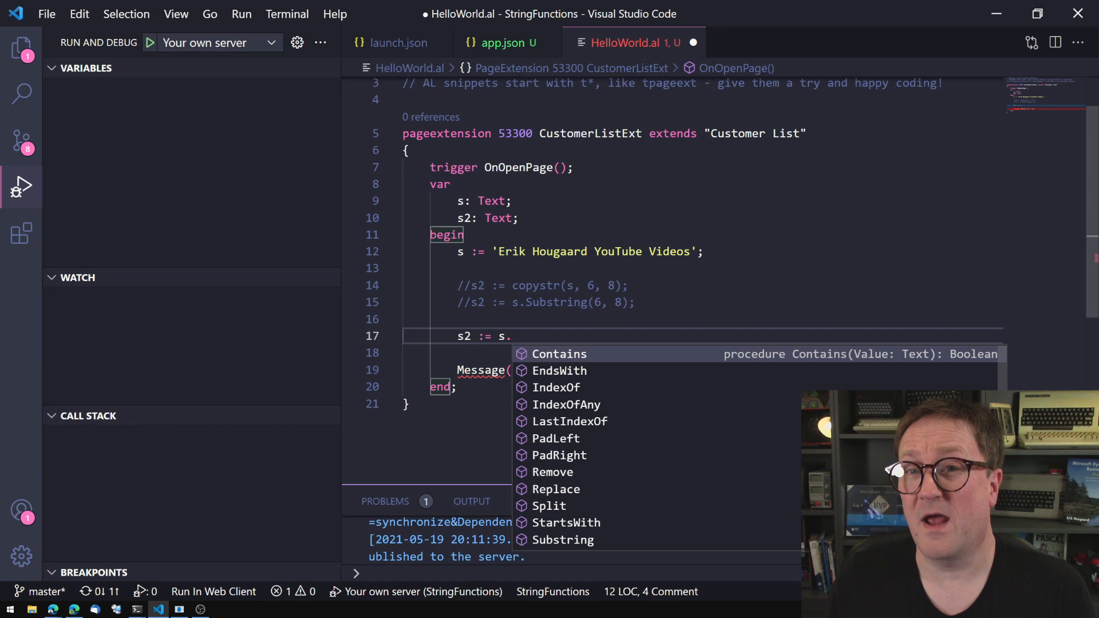
key(Down)
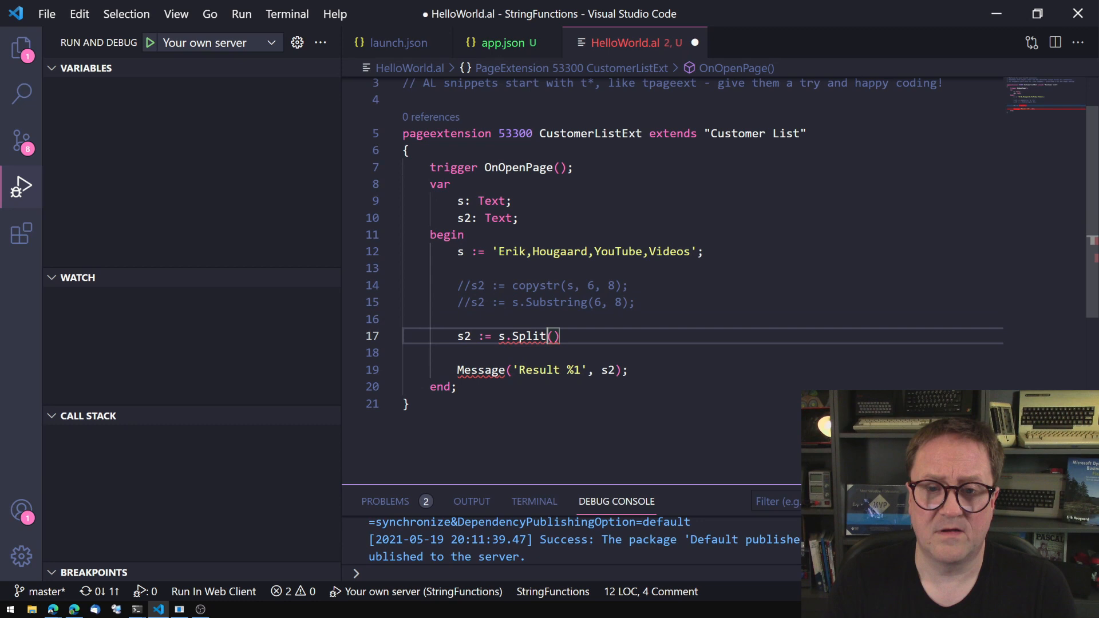
Step: Complete s.Split(',') and declare a new variable L : List of [Text]
text(()
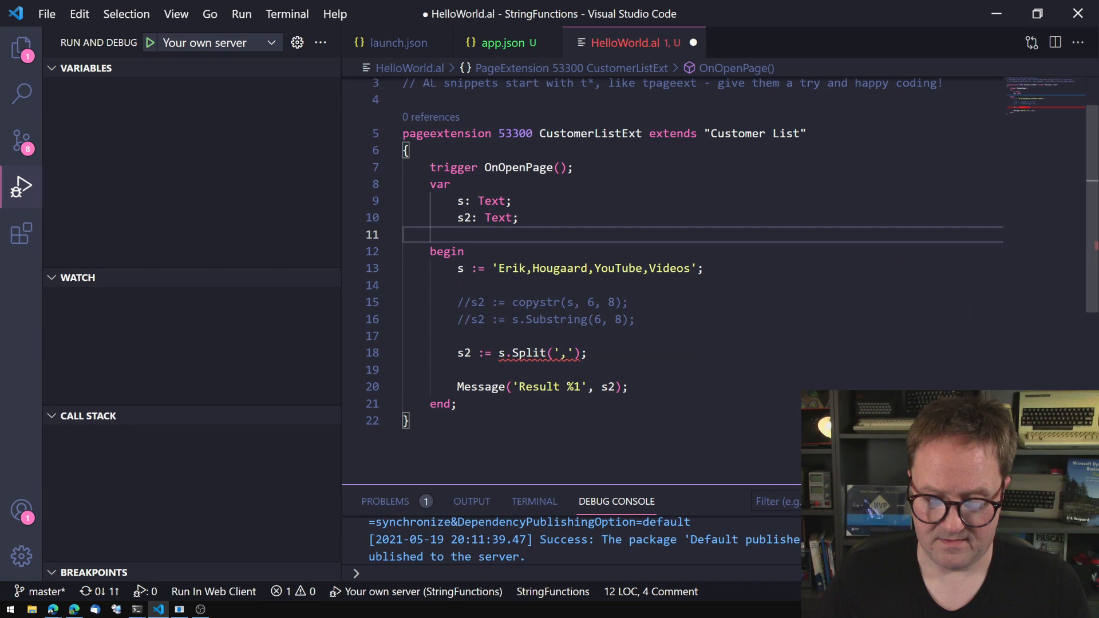
text(L : List of [Text];)
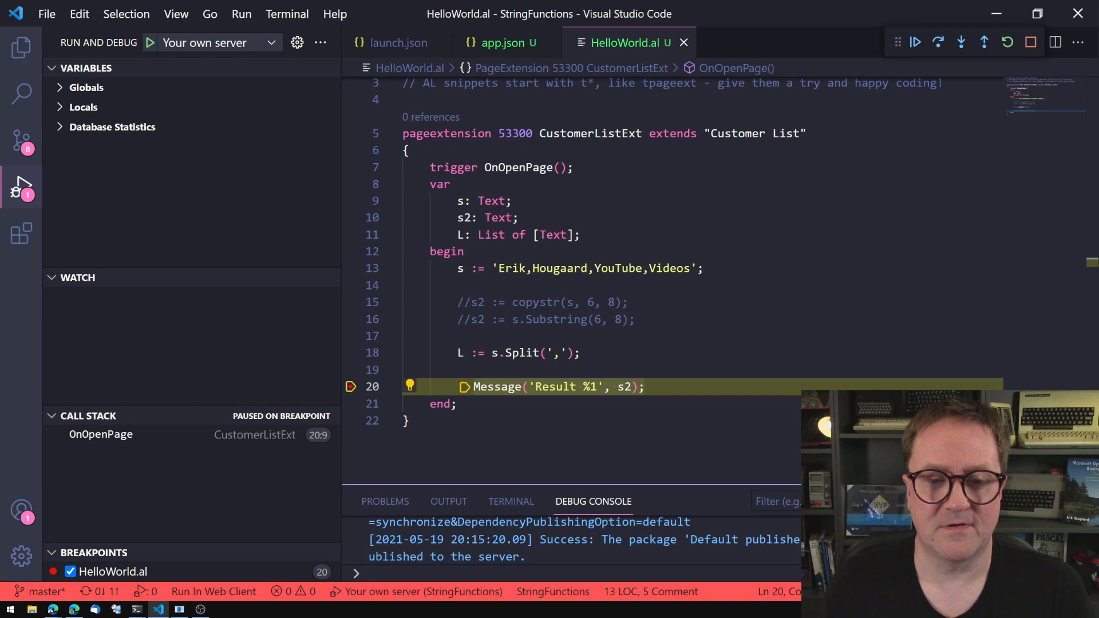
Step: Continue the debug session past the breakpoint on the Message line
click(68, 164)
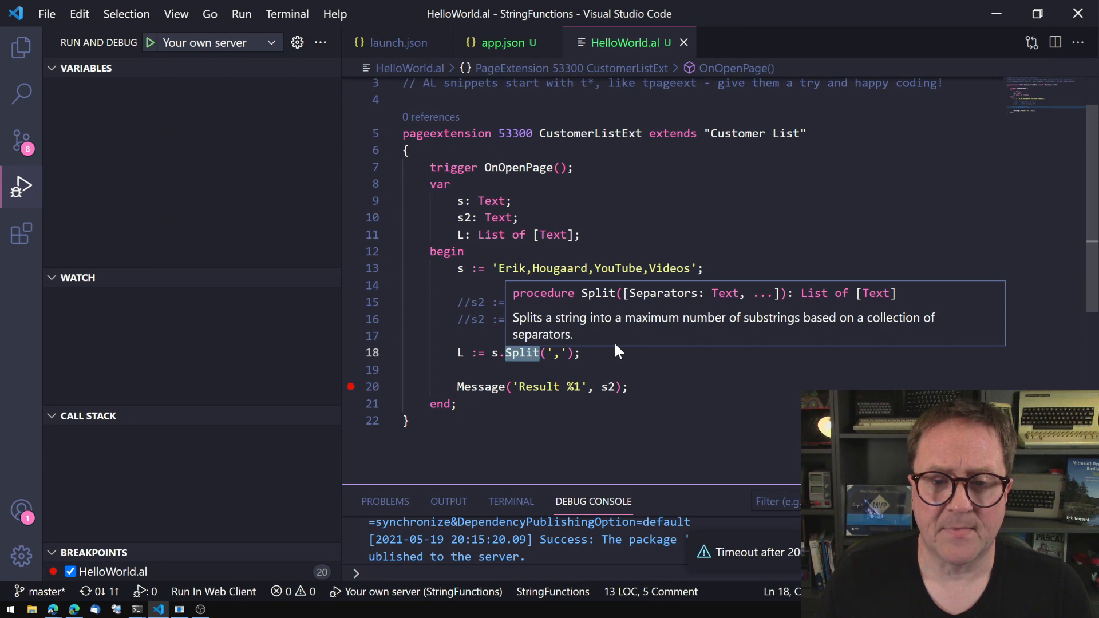
Step: Begin a new statement calling a method on s after commenting out the Split line
text(s.)
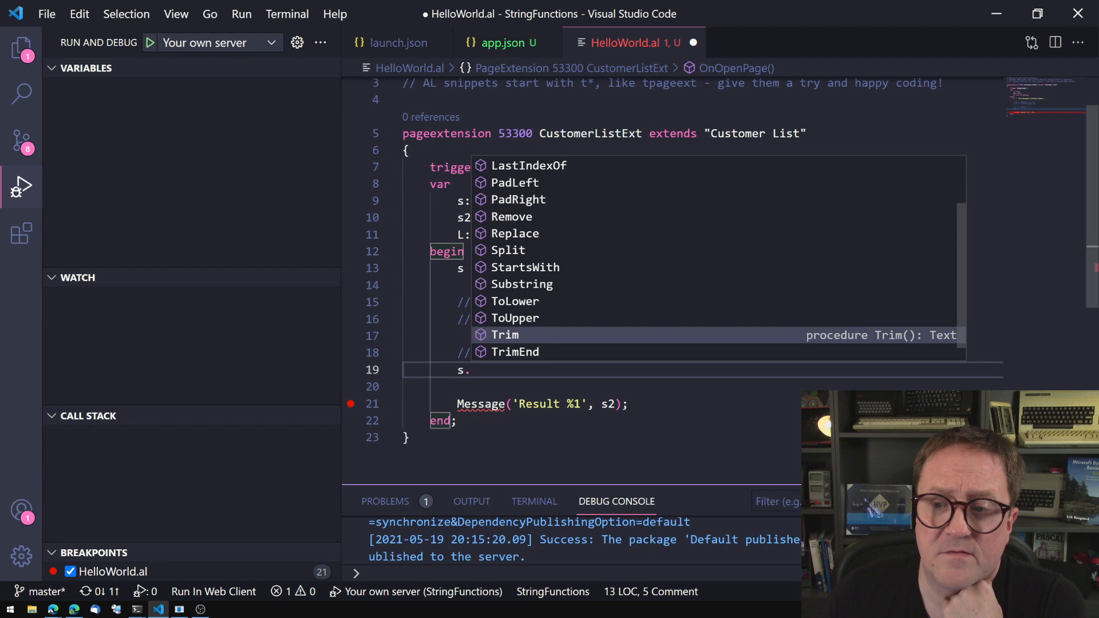
Step: Assign s2 := S.TrimEnd(' ').TrimStart('_') to strip the trailing spaces and leading underscores
key(Escape)
text(2 :=)
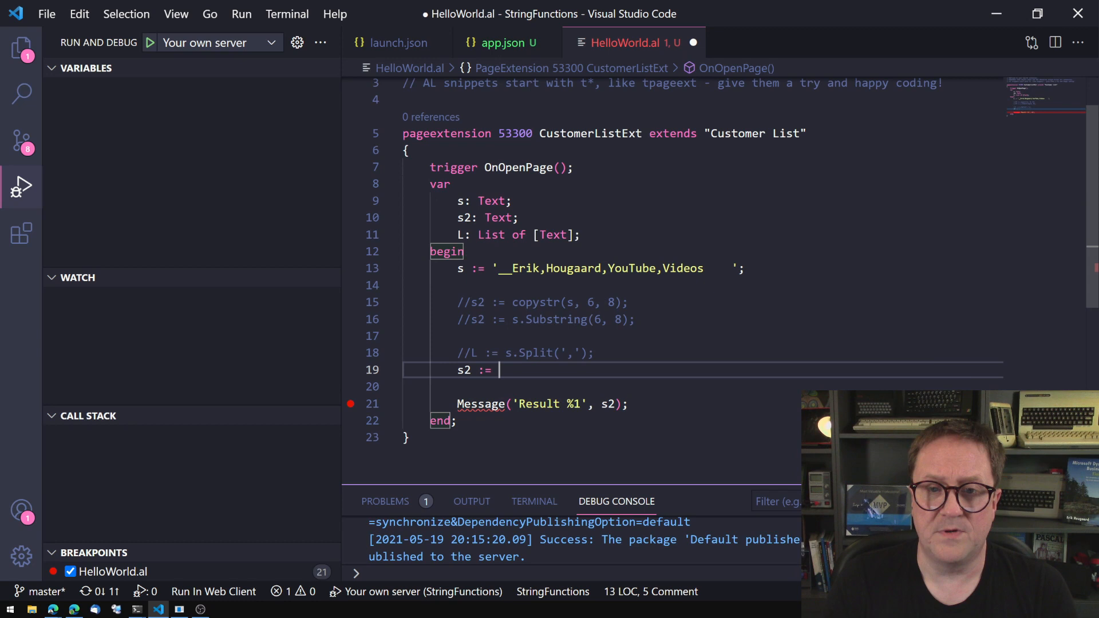
text(S.TrimEnd(' '))
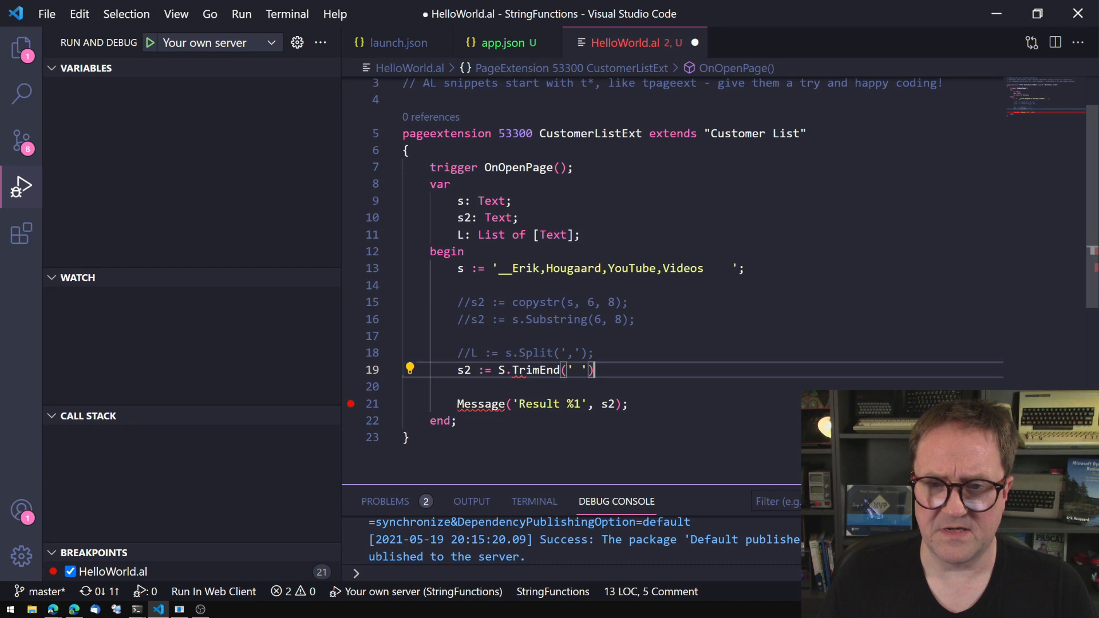
text(.TrimStart())
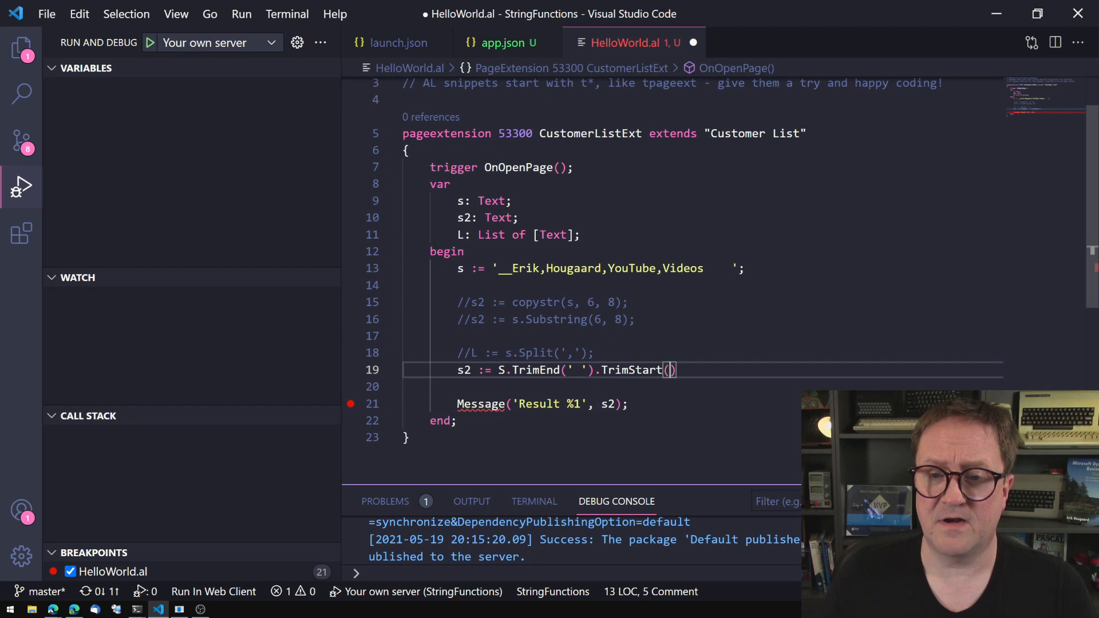
text('_')
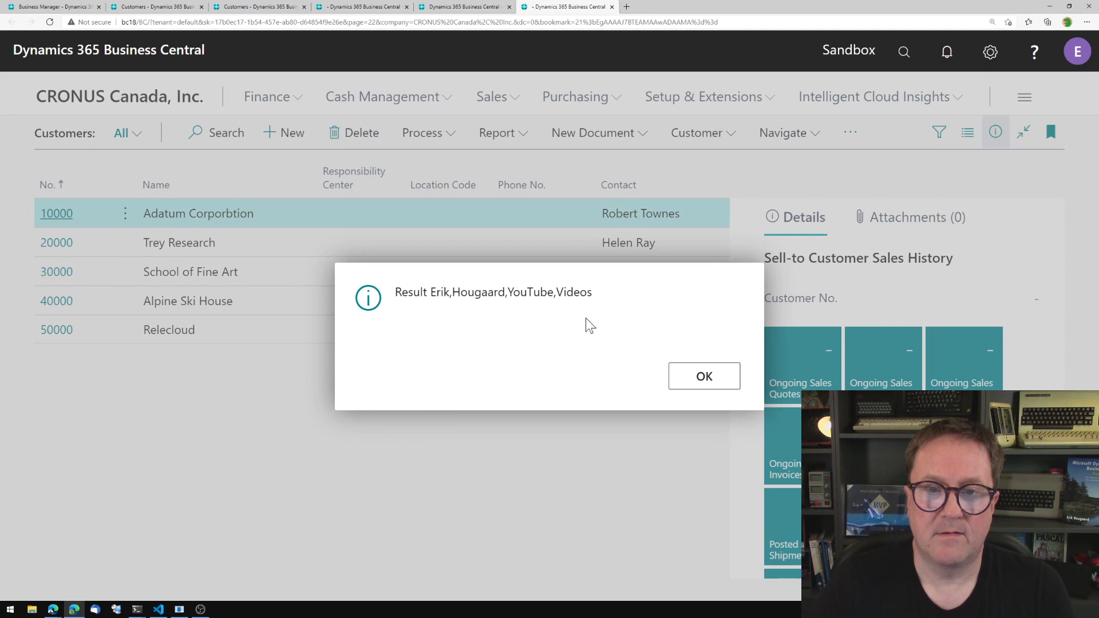
mouse_move(605, 321)
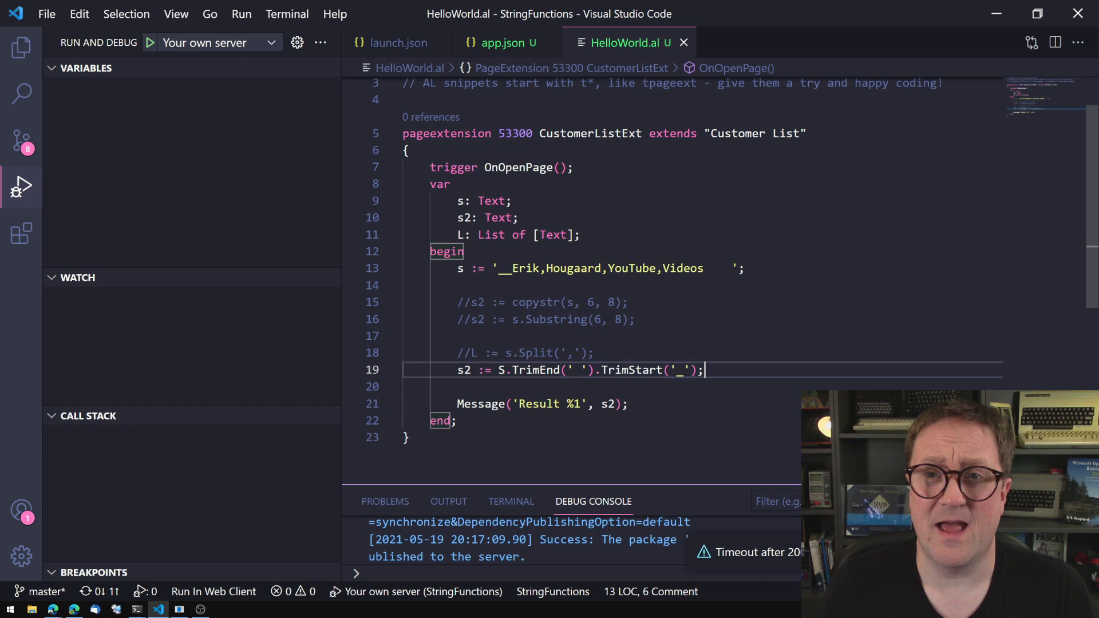
text(S.)
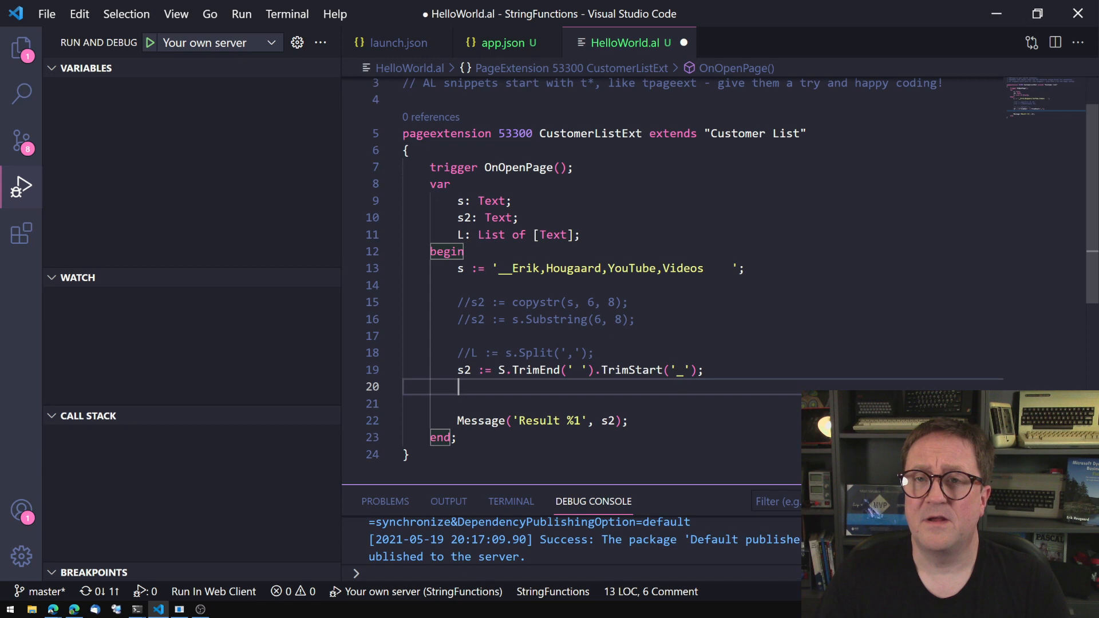
drag(457, 352, 457, 387)
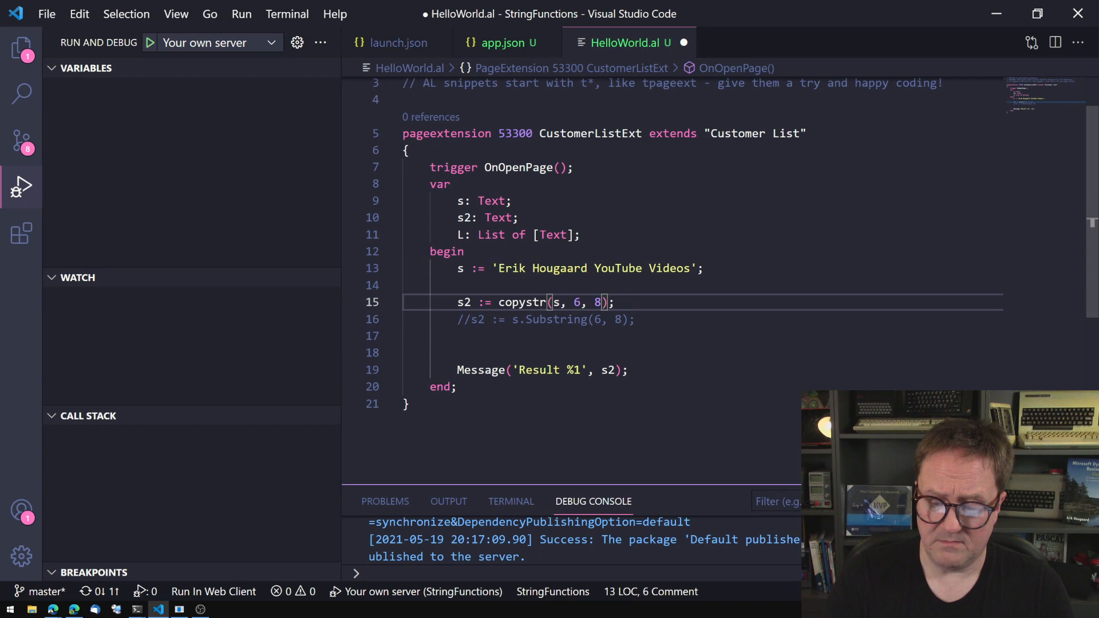
Step: Change the CopyStr length argument to 8000 on the reactivated line
text(000)
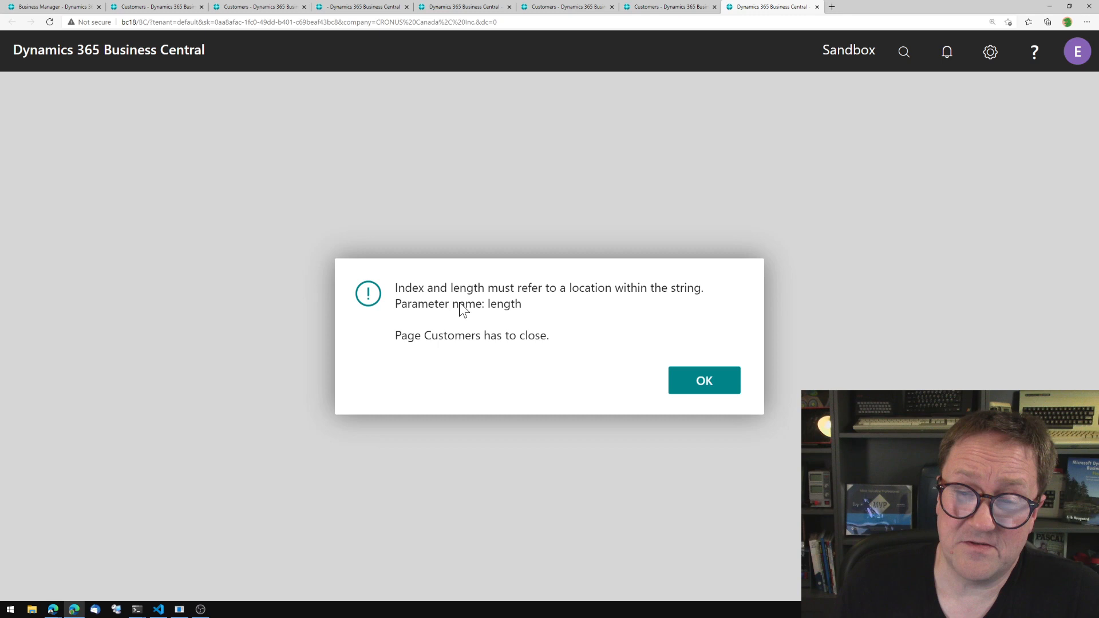
Step: Acknowledge the 'Index and length must refer to a location within the string' error with OK
click(703, 380)
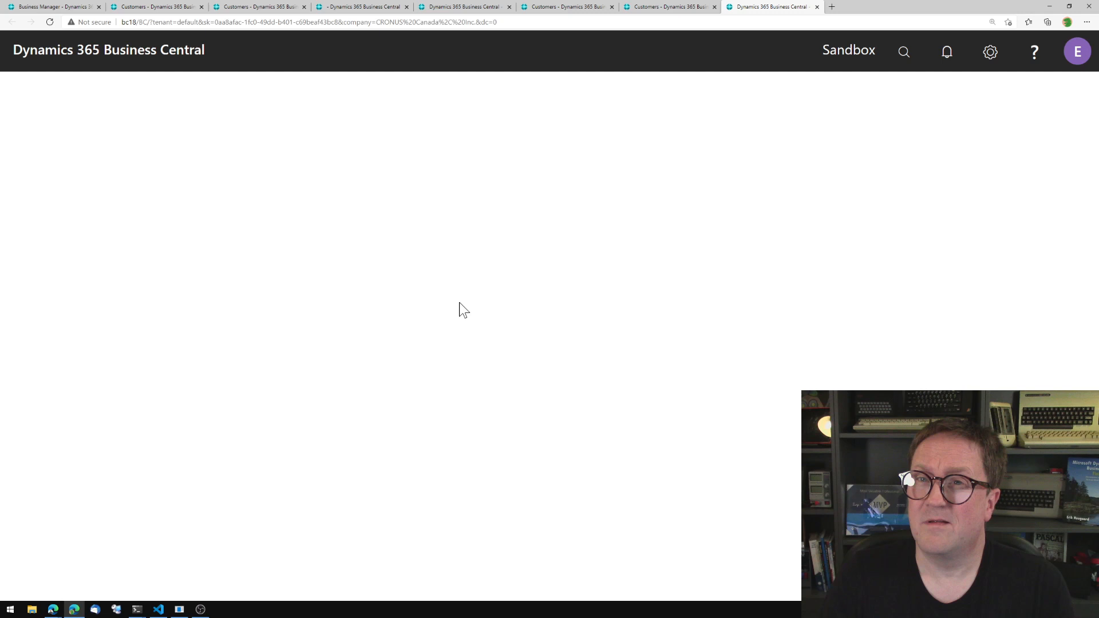